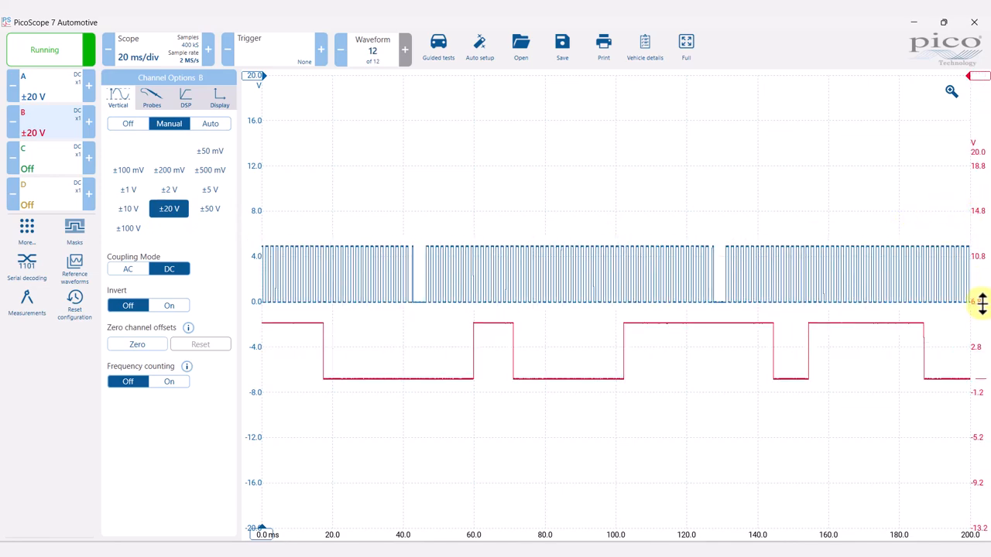
Adjust the Scope timebase with the +/- buttons toward 20 ms/div for the cam/crank signals
{"action": "left_click", "coordinate": [208, 49]}
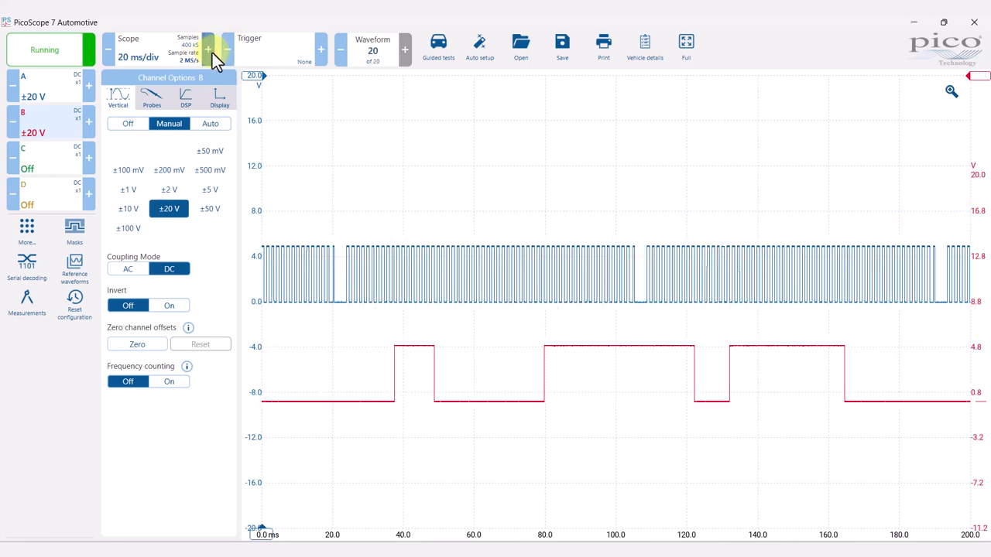
{"action": "left_click", "coordinate": [208, 49]}
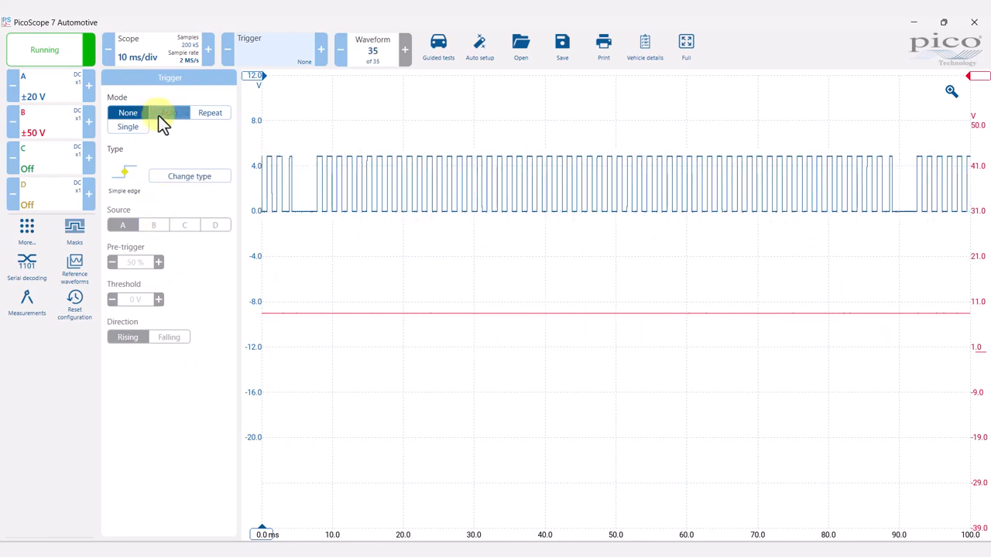
Set the trigger to Auto on channel B and shorten the timebase toward 2 ms/div
{"action": "left_click", "coordinate": [169, 111]}
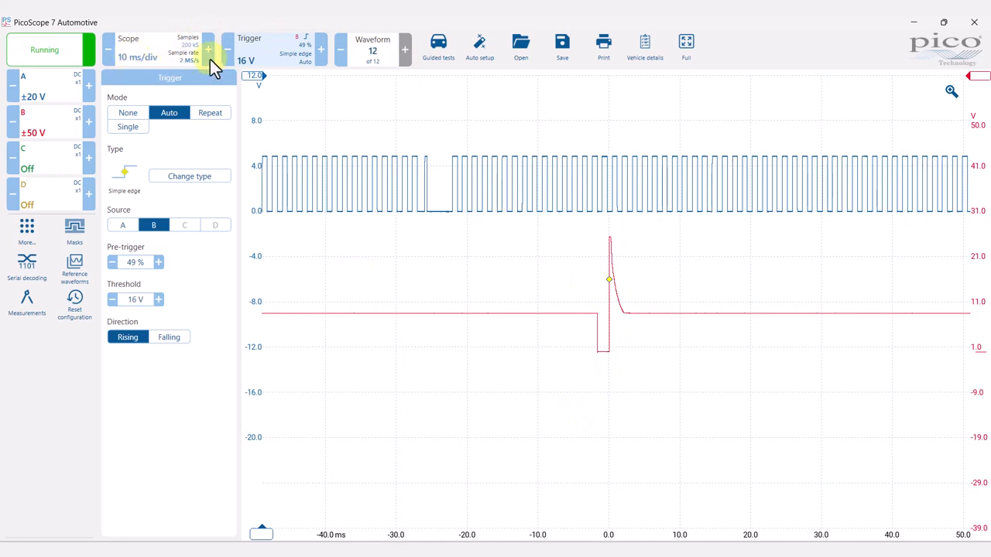
{"action": "left_click", "coordinate": [108, 50]}
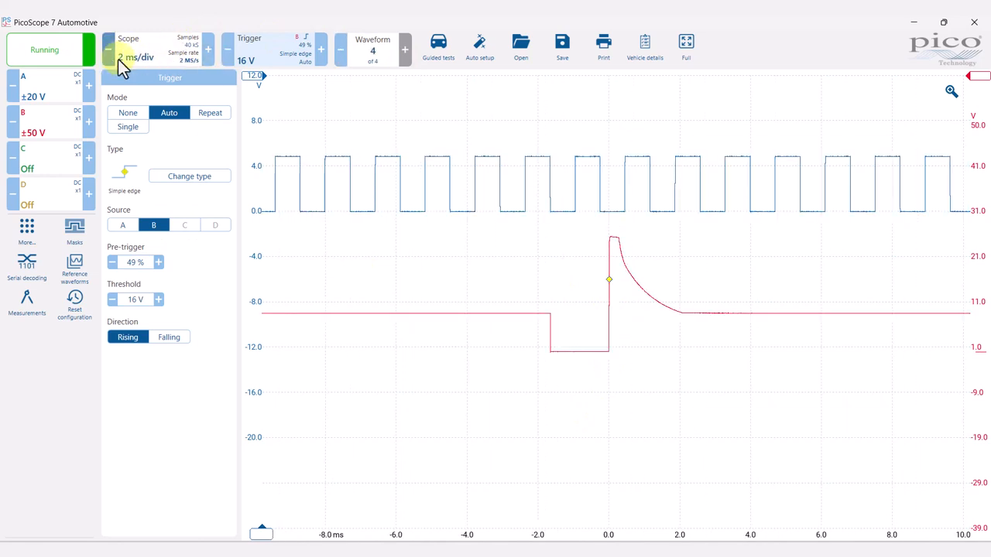
{"action": "left_click", "coordinate": [207, 50]}
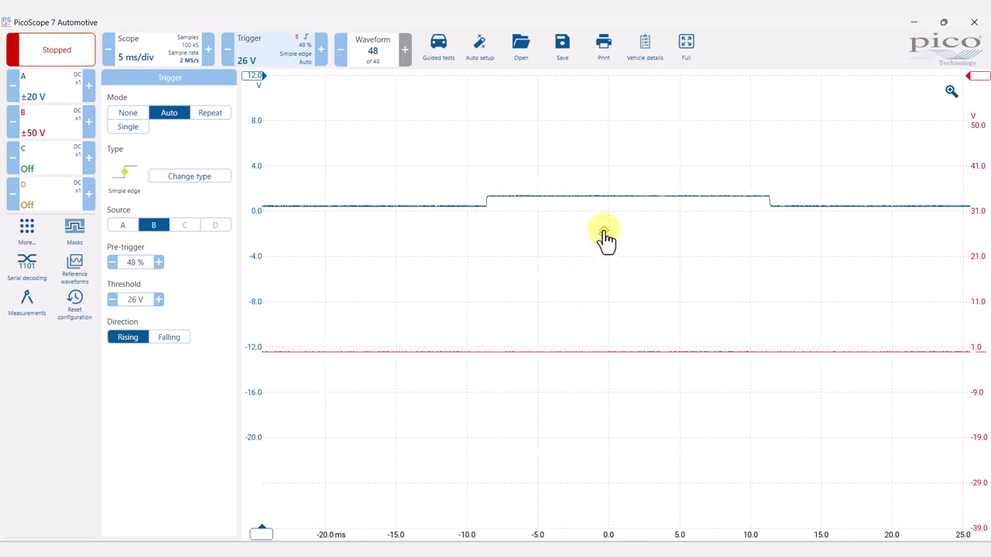
Set channel A to ±10 V, place a voltage ruler at 2.629 V, and lengthen the timebase to 1 s/div
{"action": "left_click", "coordinate": [50, 49]}
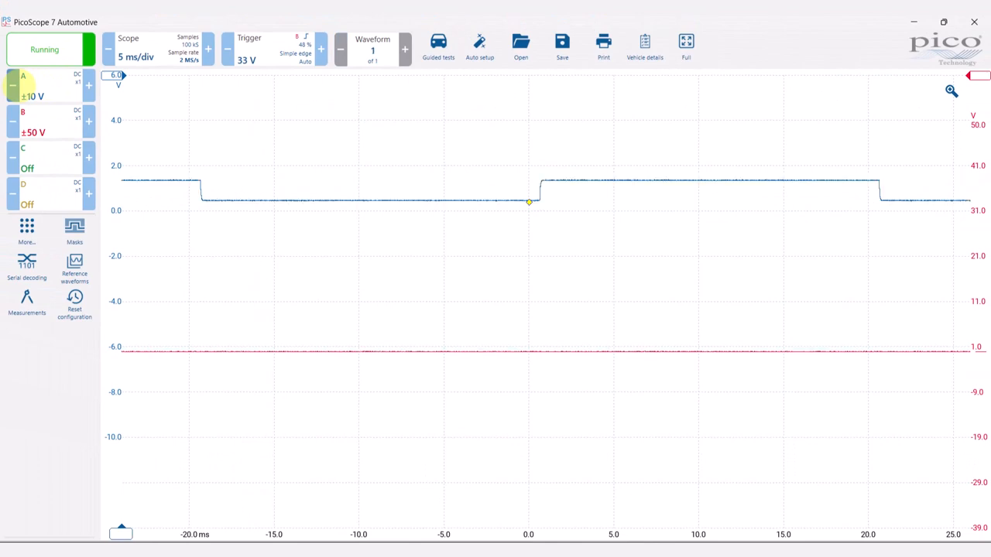
{"action": "left_click", "coordinate": [207, 48]}
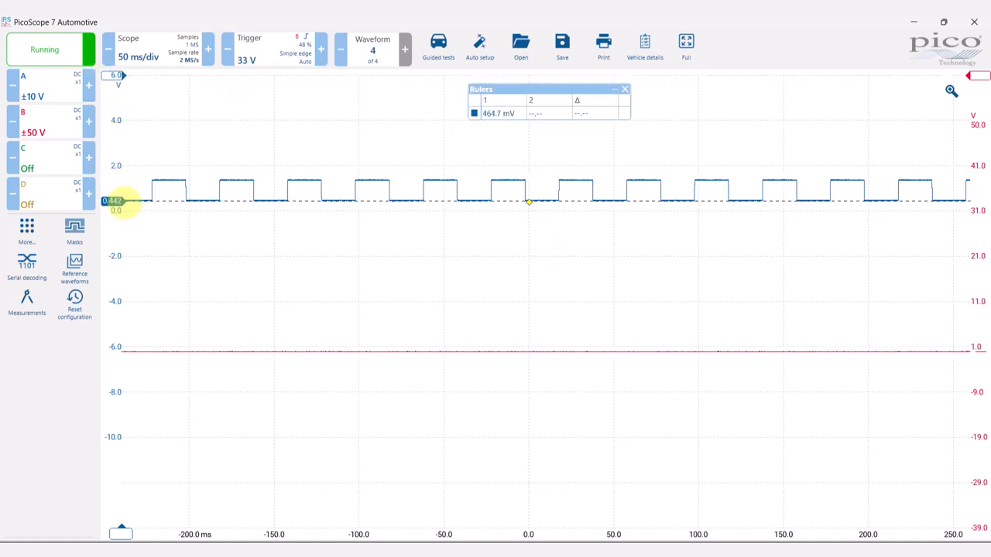
{"action": "left_click", "coordinate": [208, 48]}
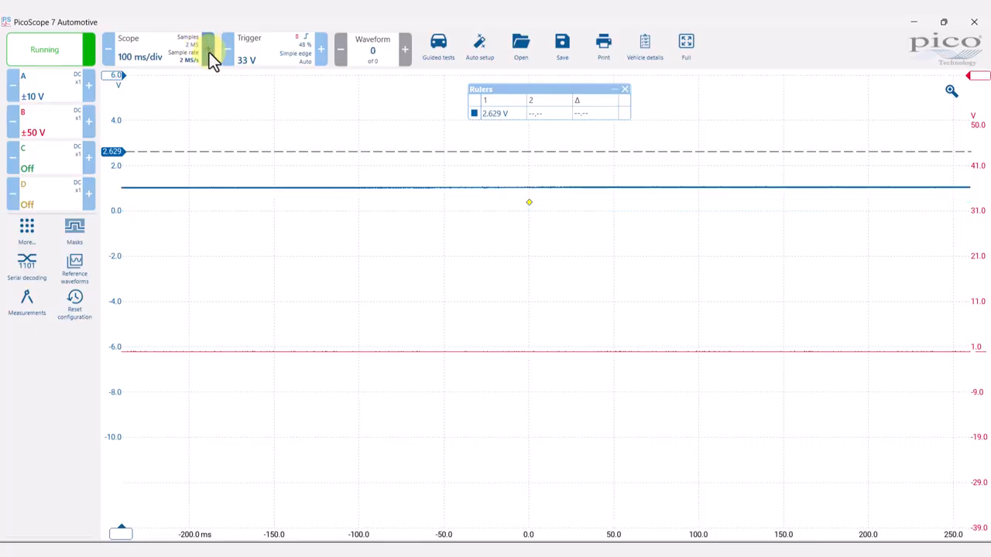
{"action": "left_click", "coordinate": [207, 48]}
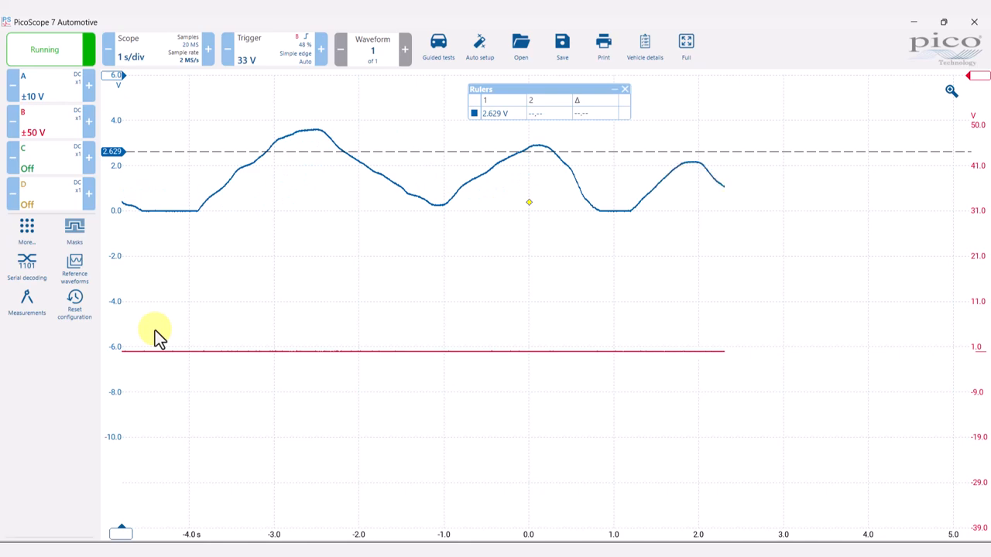
{"action": "mouse_move", "coordinate": [220, 263]}
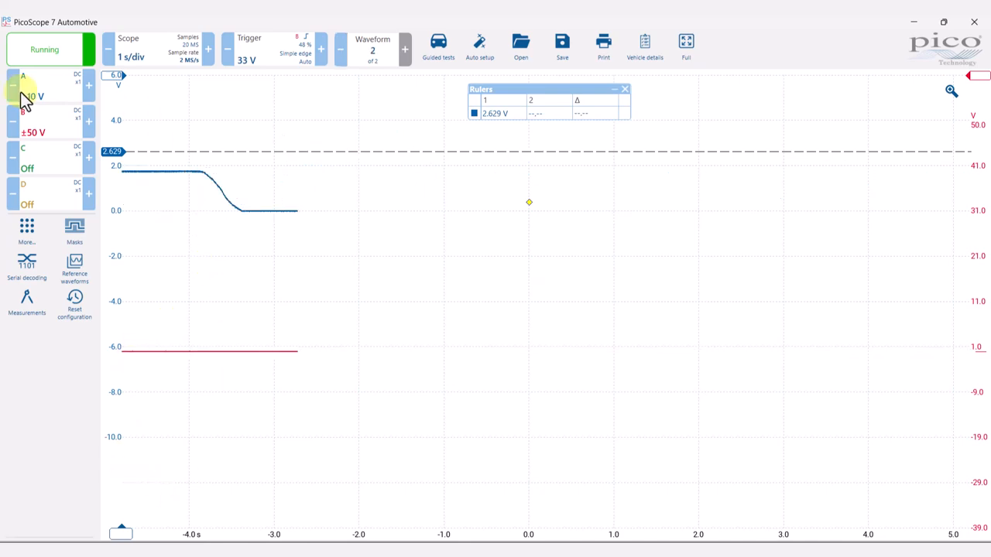
Configure a single-shot rising trigger on channel A at 1.2 V with 12% pre-trigger
{"action": "left_click", "coordinate": [249, 48]}
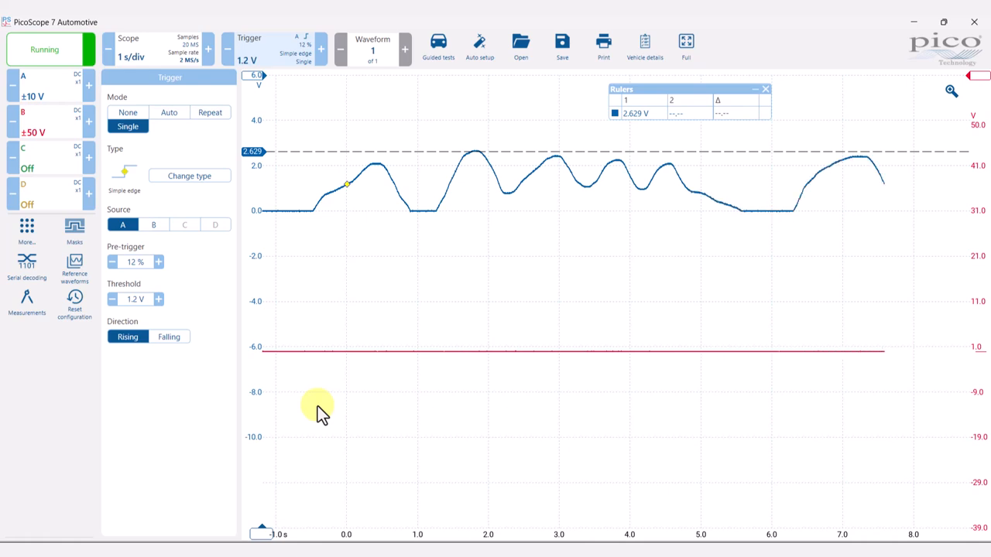
{"action": "left_click", "coordinate": [50, 48]}
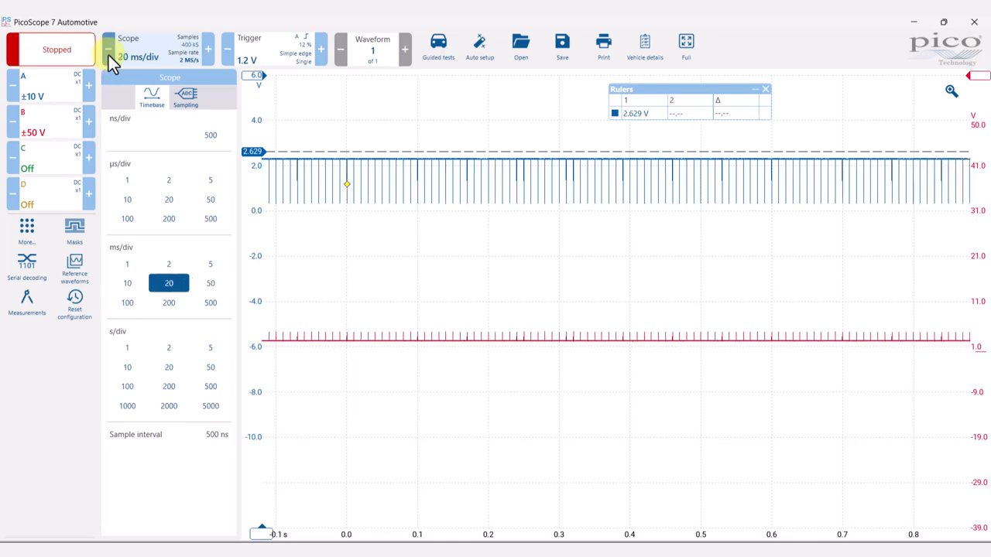
Shorten the timebase to 100 µs/div, set channel B to ±10 V, and auto-trigger at 800 mV for the CAN burst
{"action": "left_click", "coordinate": [127, 283]}
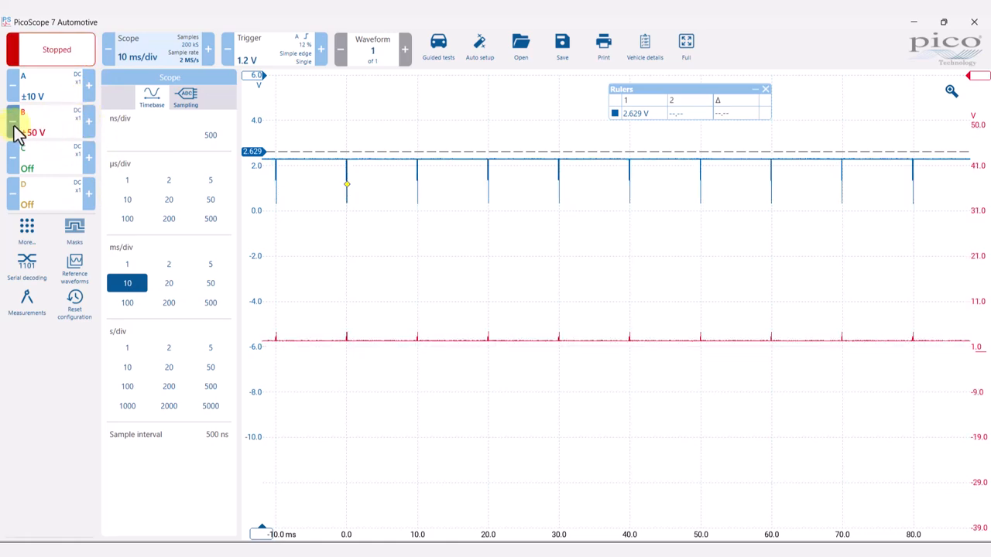
{"action": "left_click", "coordinate": [32, 132]}
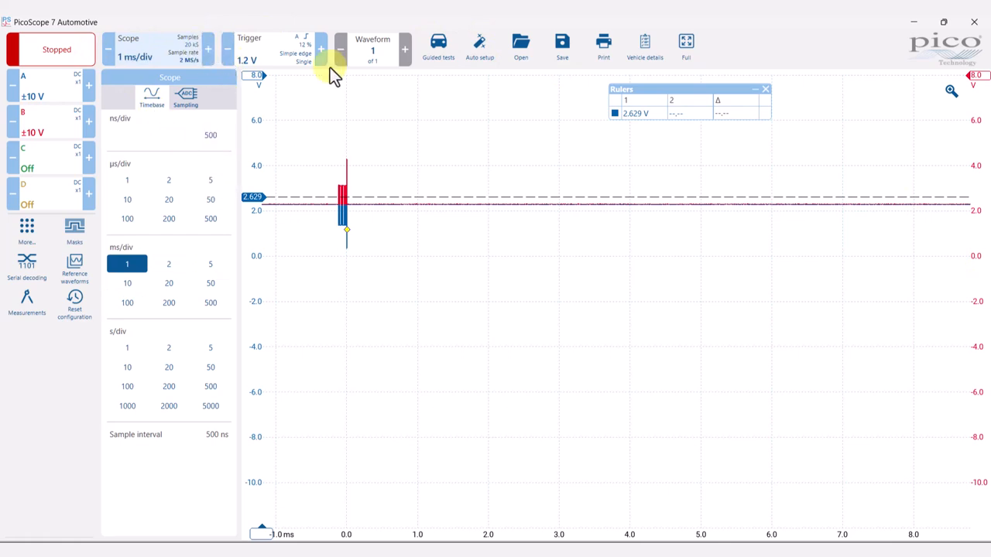
{"action": "left_click", "coordinate": [249, 48]}
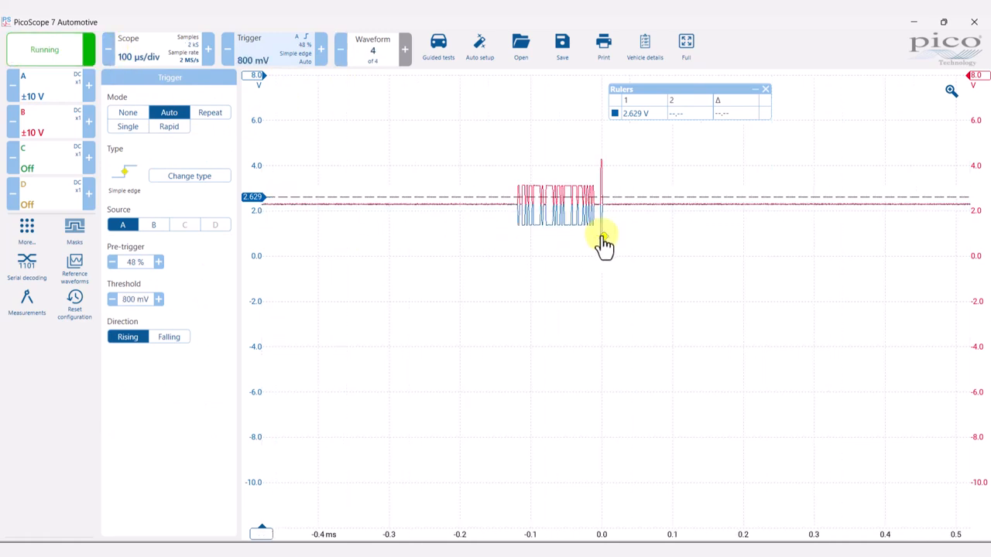
{"action": "left_click", "coordinate": [108, 48]}
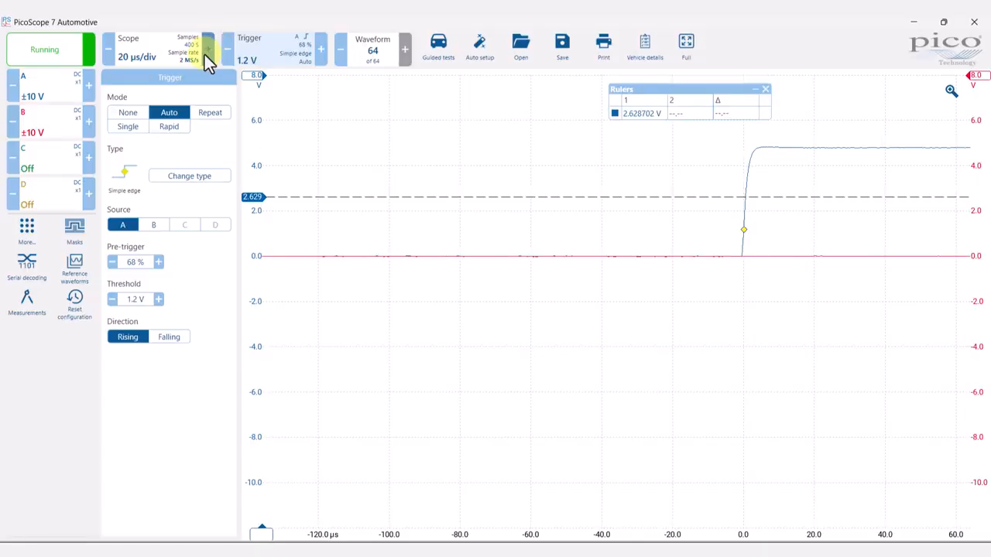
Lengthen the Scope timebase from 20 µs/div toward 500 µs/div to show the square-wave pulses
{"action": "left_click", "coordinate": [207, 48]}
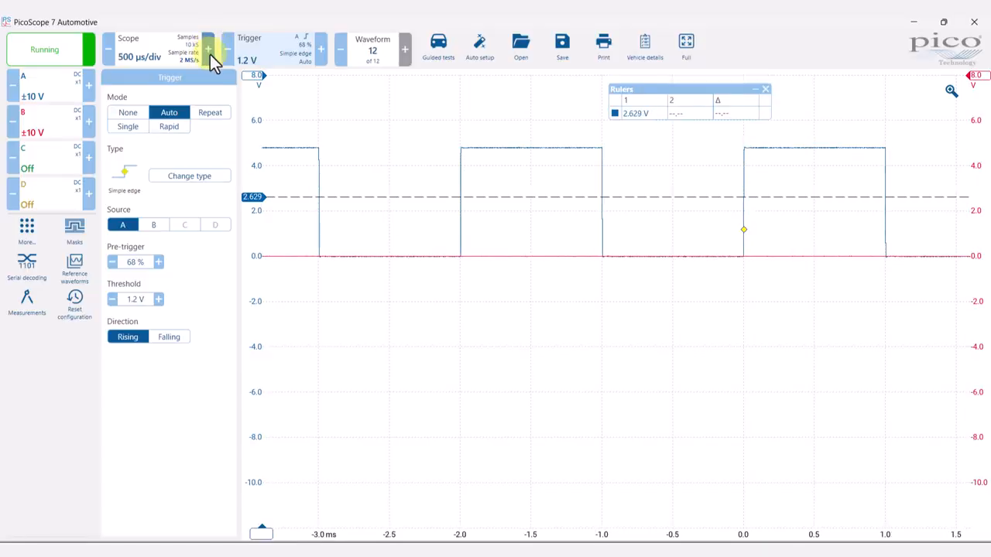
{"action": "left_click", "coordinate": [207, 50]}
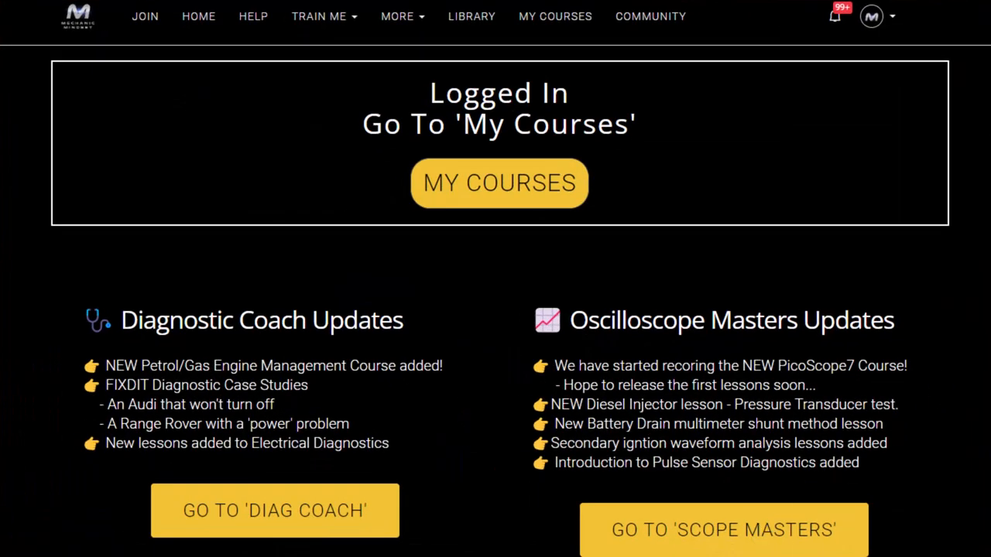
Browse My Courses, then view the Diagnostic Coach program page and its Courses Included list
{"action": "left_click", "coordinate": [499, 183]}
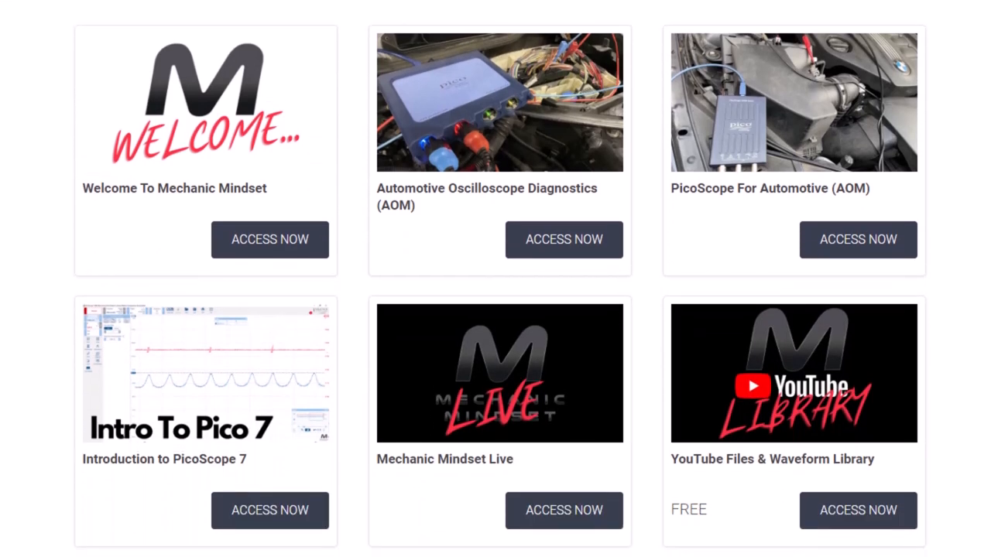
{"action": "scroll", "scroll_direction": "down", "scroll_amount": 3}
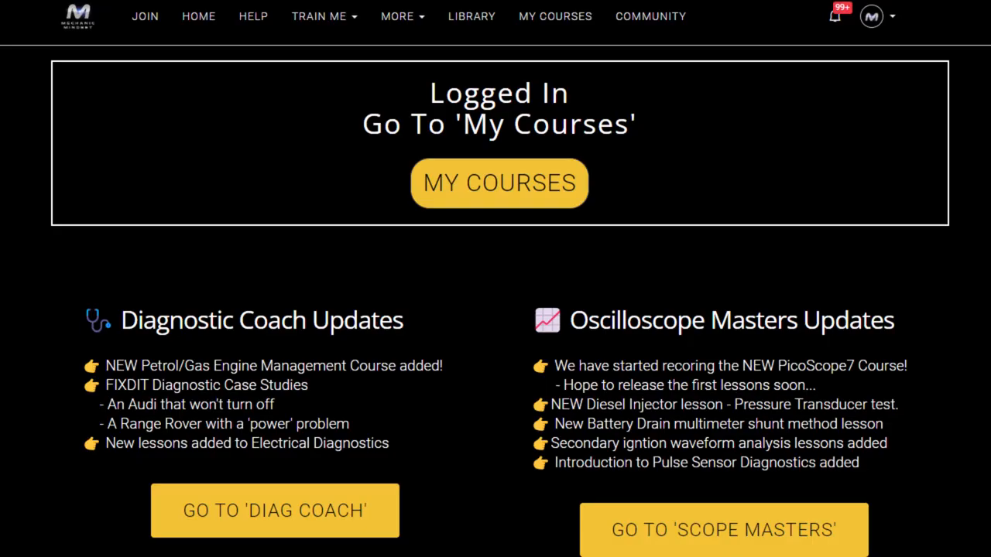
{"action": "left_click", "coordinate": [274, 511]}
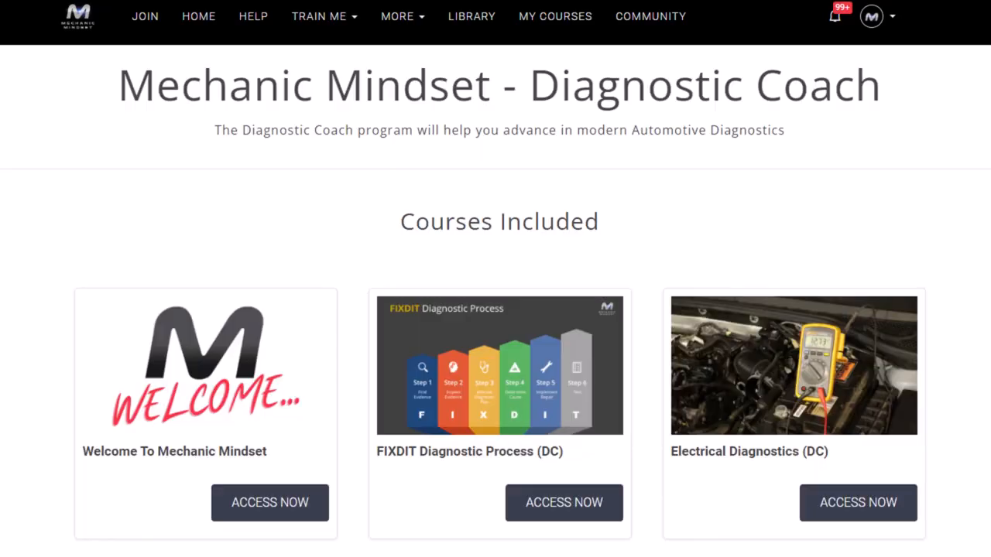
{"action": "scroll", "scroll_direction": "down", "scroll_amount": 3}
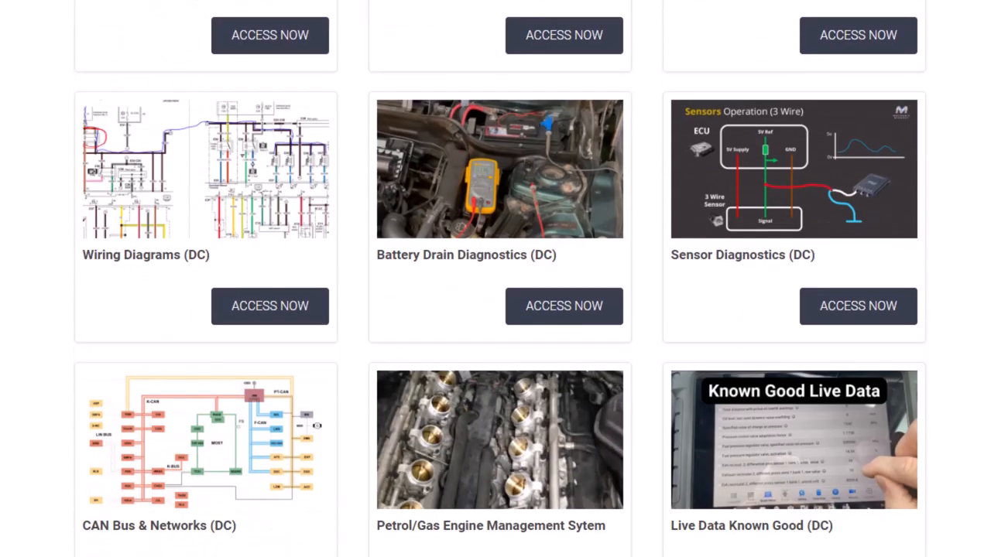
{"action": "scroll", "scroll_direction": "down", "scroll_amount": 3}
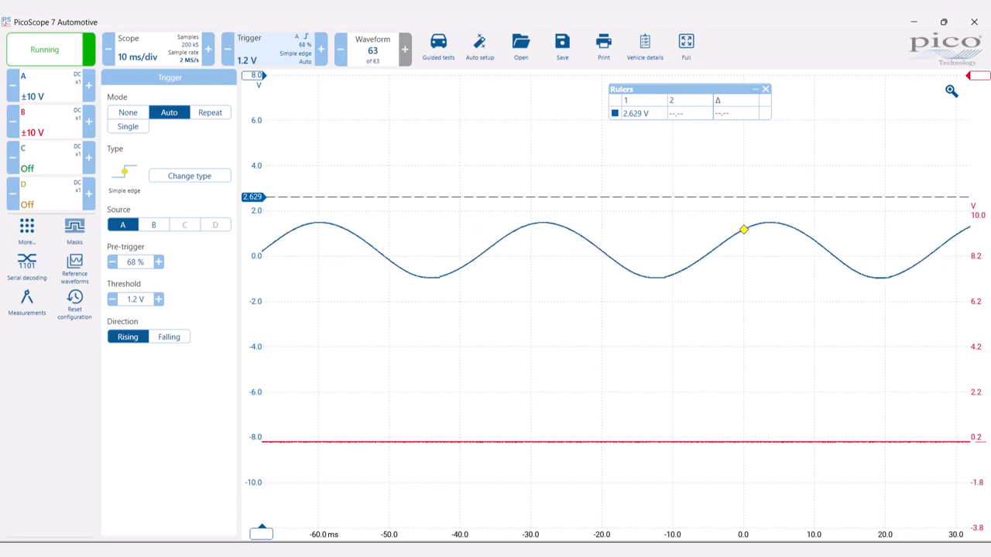
Bring PicoScope 7 back to the front with the sine-wave demo on channel A at 10 ms/div
{"action": "left_click", "coordinate": [686, 41]}
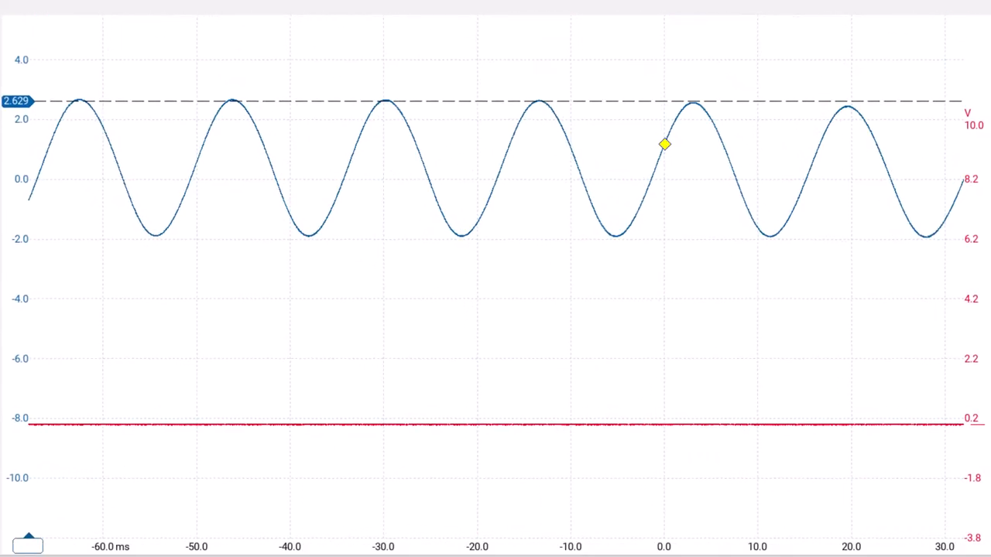